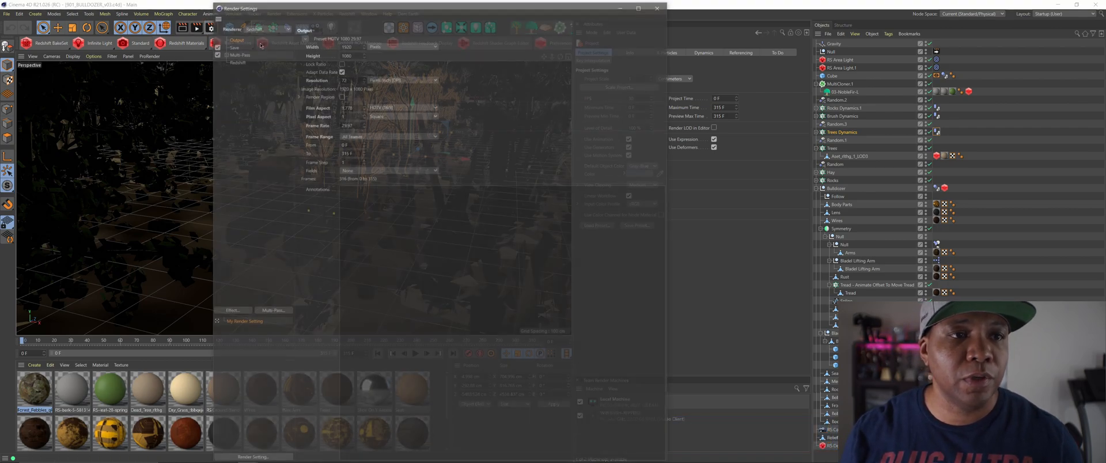
- Enable compositing project file output targeted to After Effects with 3D data and export it
left_click(237, 46)
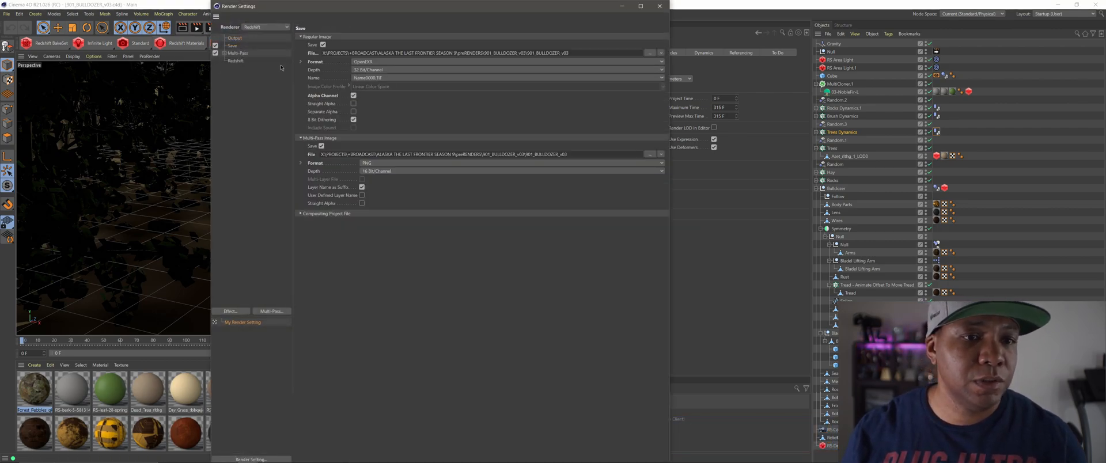
left_click(301, 213)
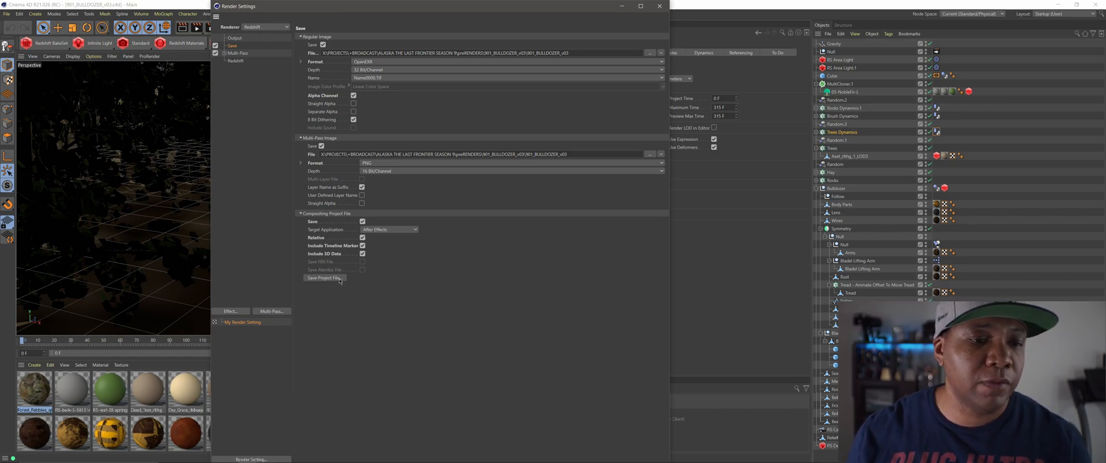
left_click(325, 277)
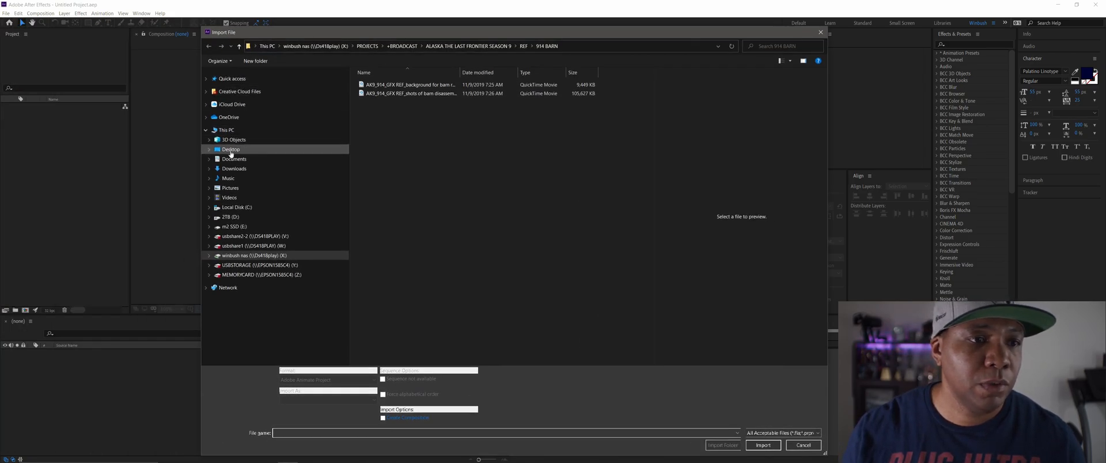
- Choose 901_BULLDOZER_v03.aec from the Desktop in the import window and import it
left_click(229, 148)
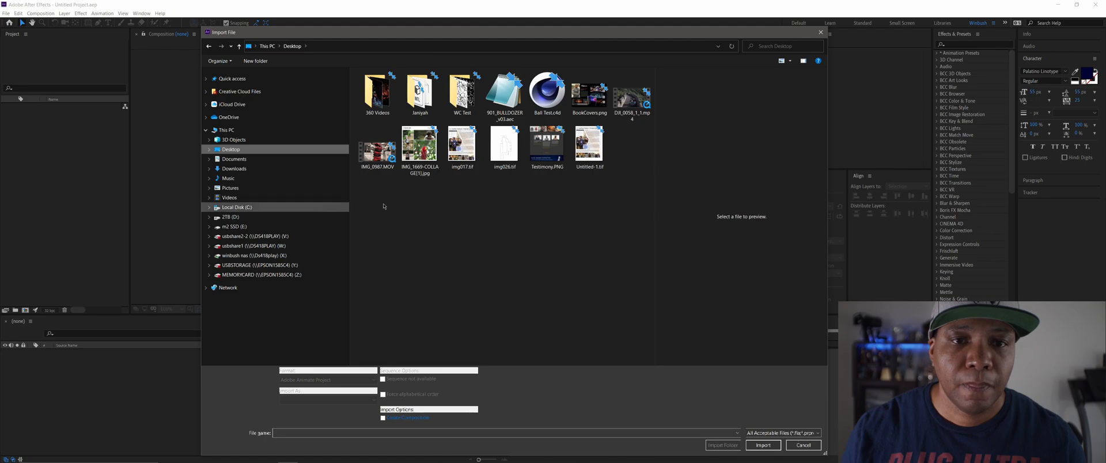
left_click(505, 93)
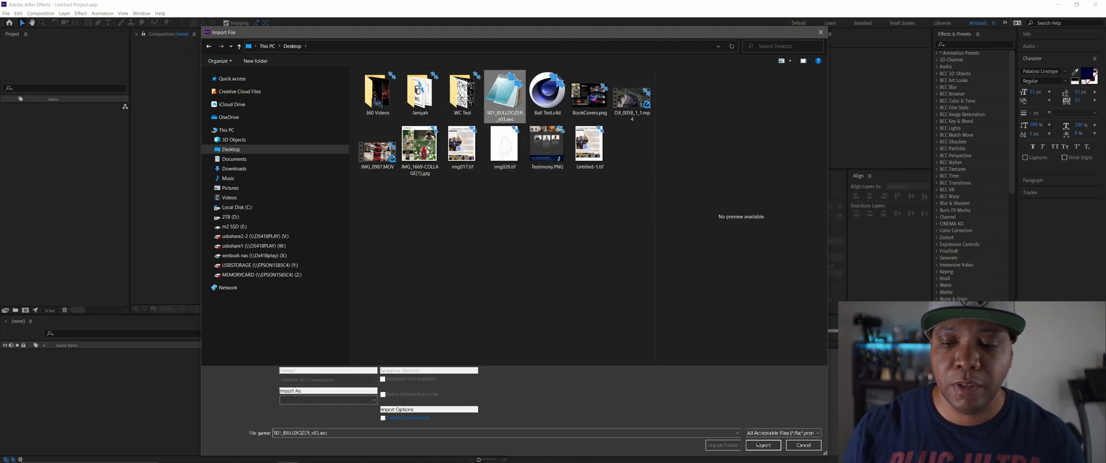
left_click(805, 444)
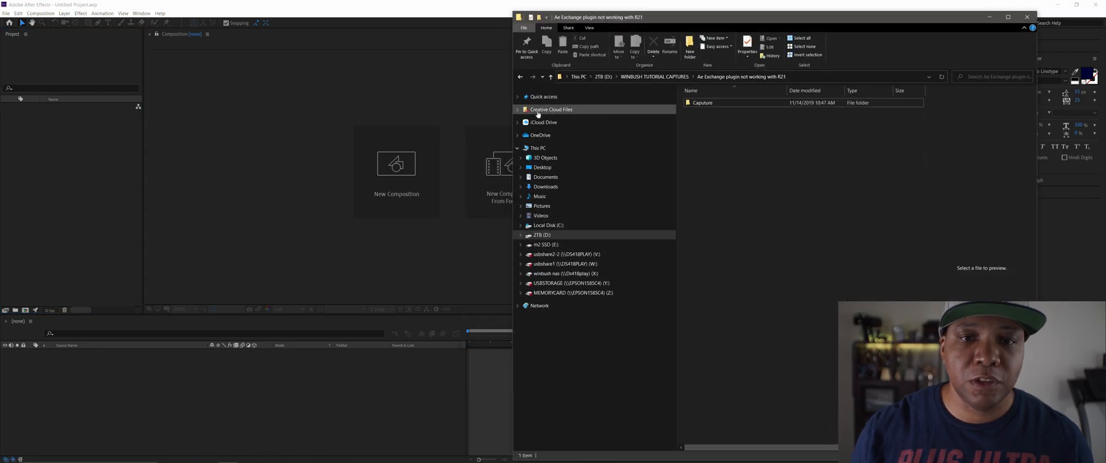
- Locate and select 901_BULLDOZER_v03.aec in the Desktop folder
left_click(540, 167)
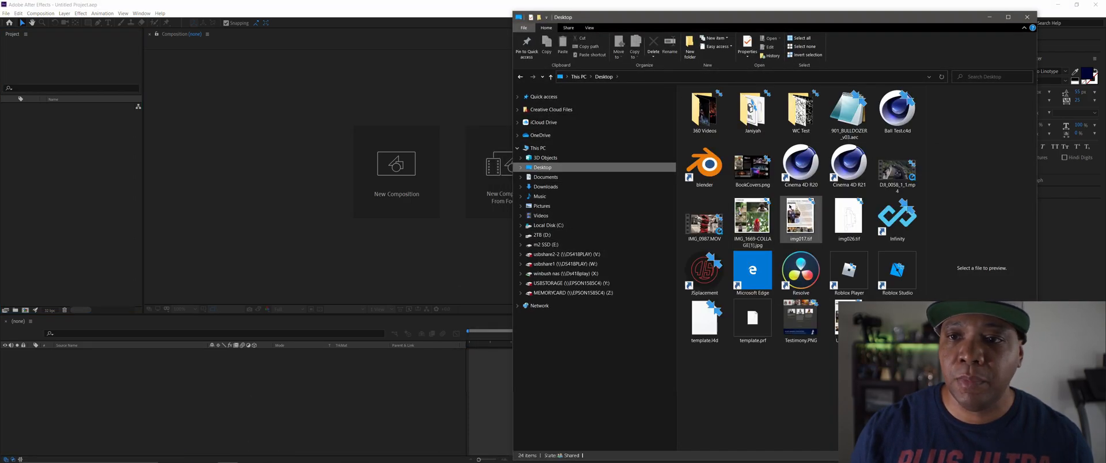
left_click(848, 110)
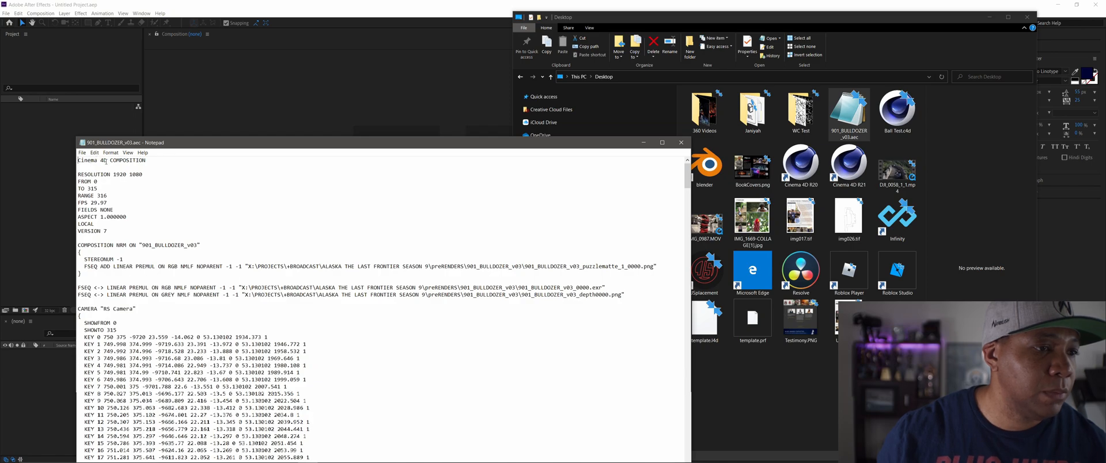
- Rewrite the header word as CINEMA in capitals, save the .aec and close Notepad
double_click(89, 160)
type("INEMA")
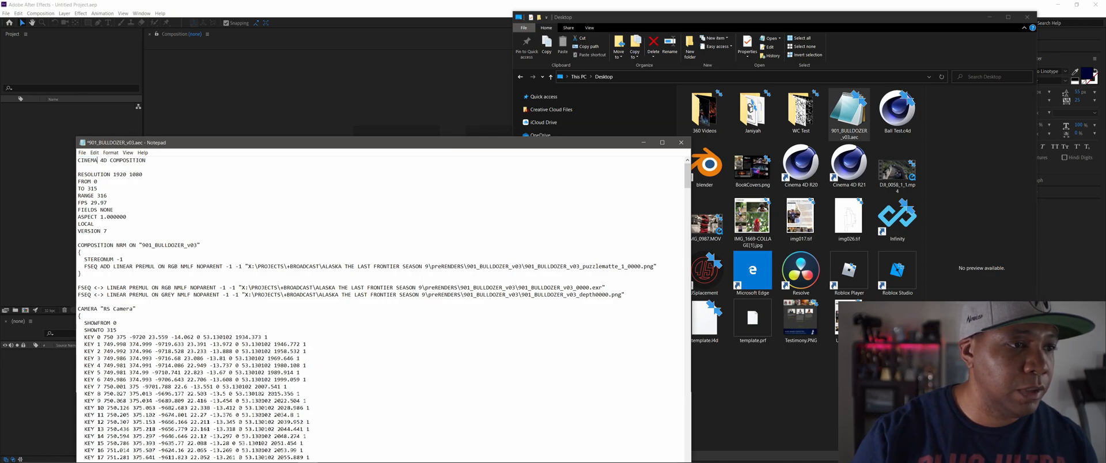
left_click(81, 152)
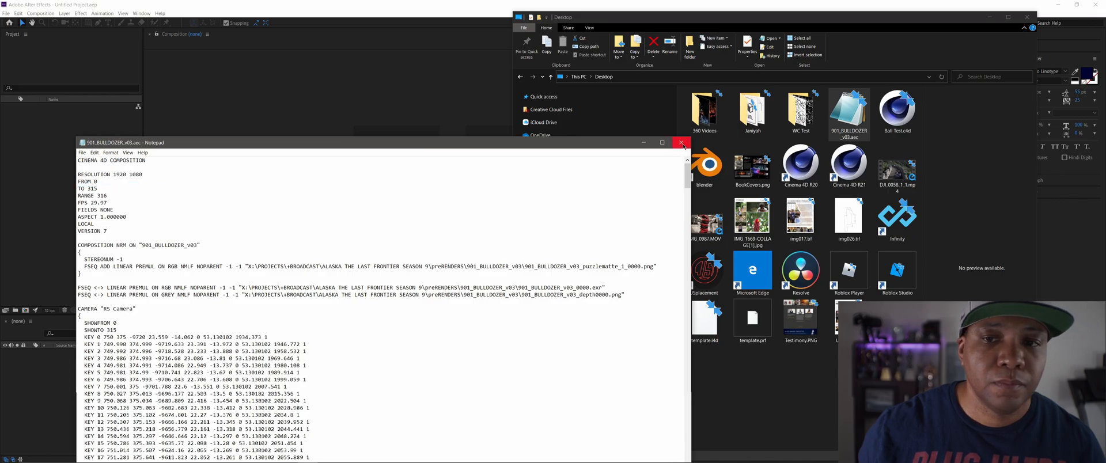
left_click(683, 142)
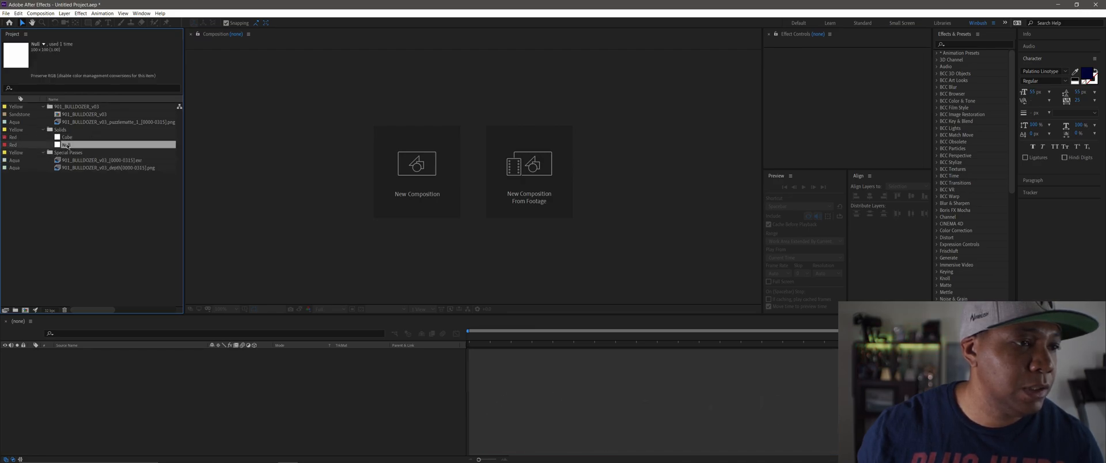
- Open the imported 901_BULLDOZER_v03 composition and fit its puzzle matte frame in the viewer
left_click(104, 167)
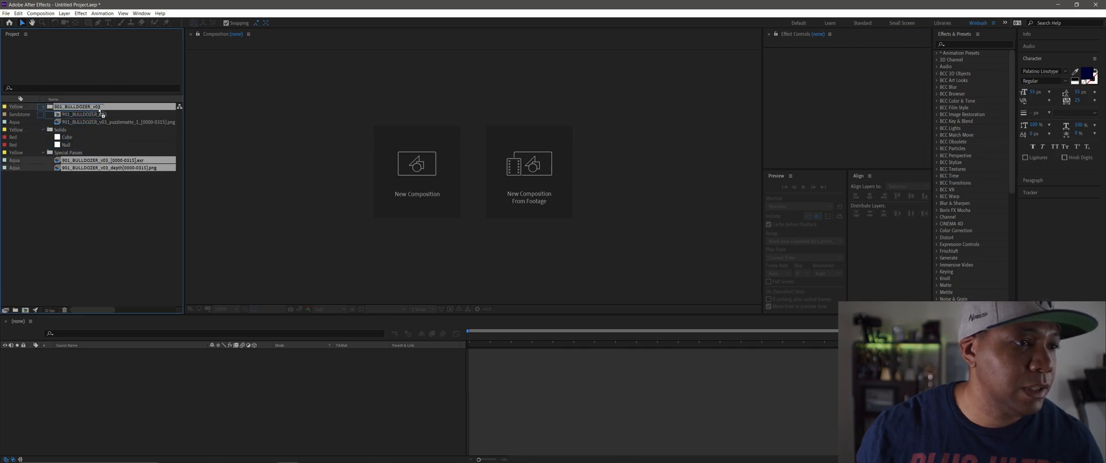
double_click(75, 106)
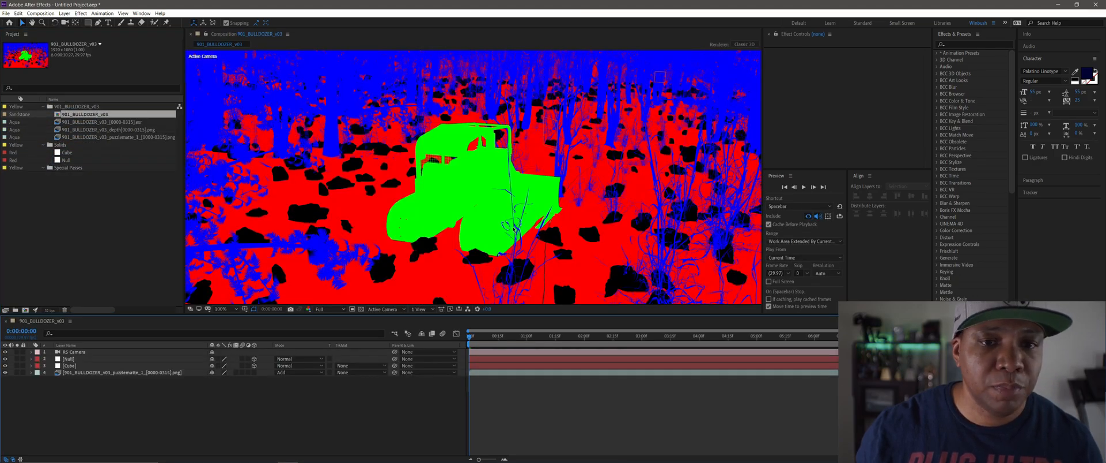
left_click(222, 309)
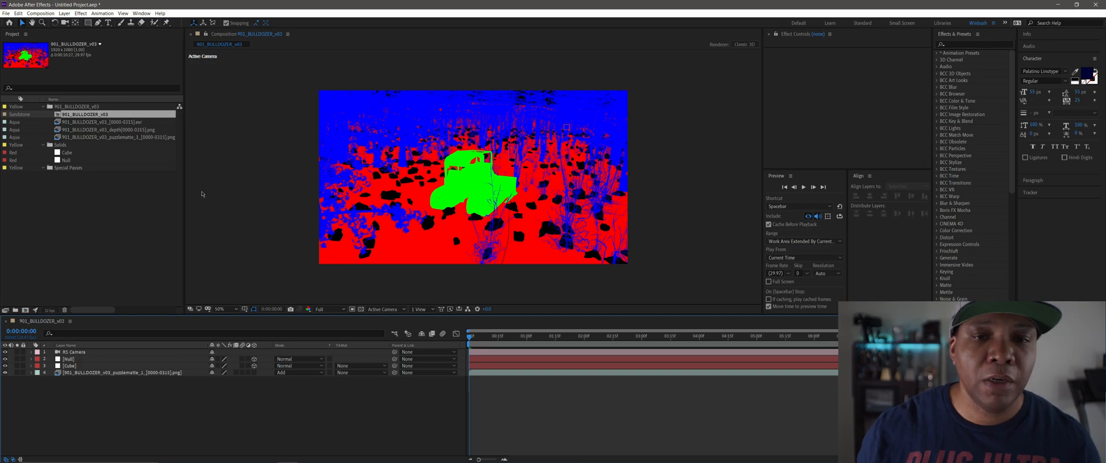